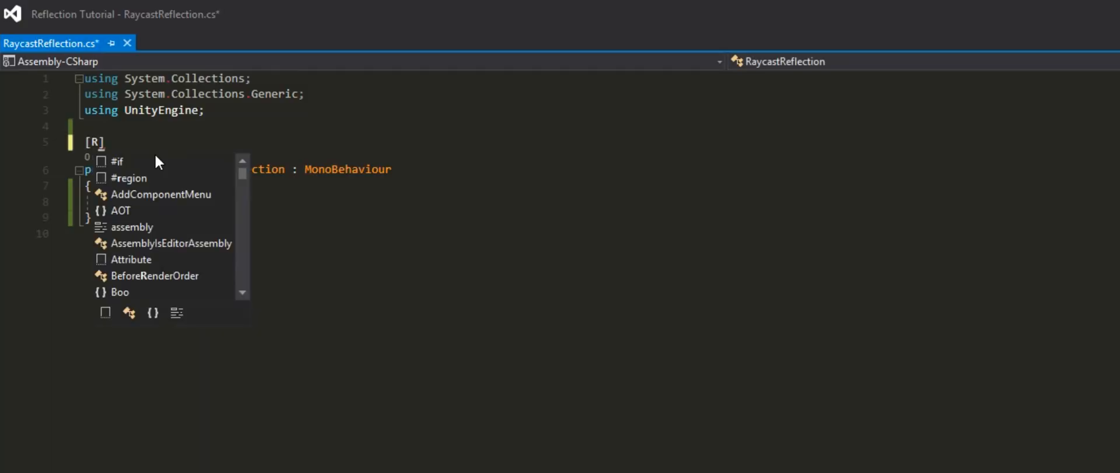
# Decorate RaycastReflection with [RequireComponent(typeof(LineRenderer))] and move into the class body.
pyautogui.write('RequireComponent/')
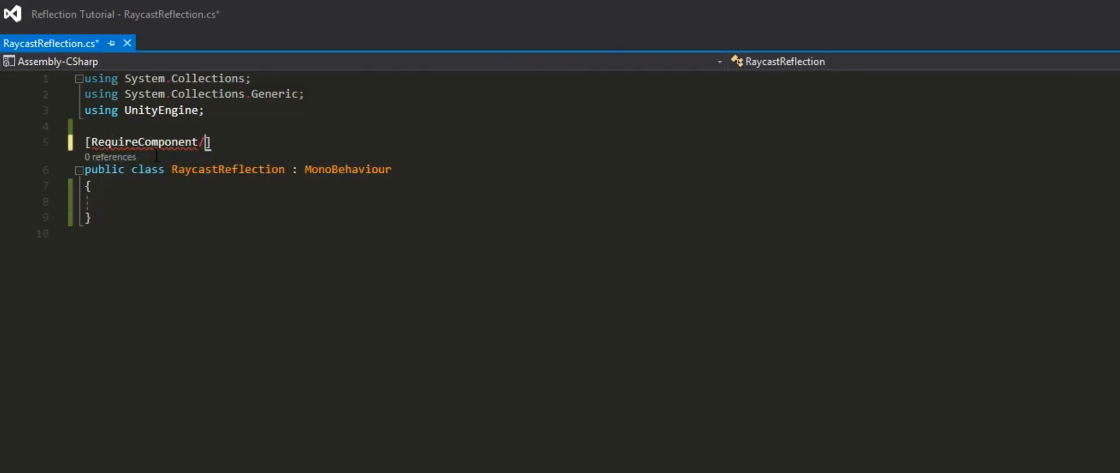
pyautogui.write('(typeof')
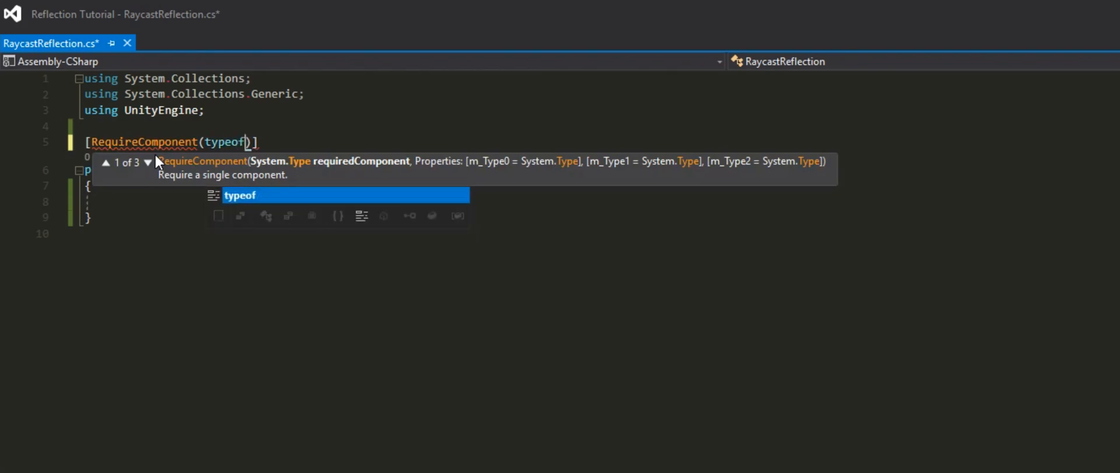
pyautogui.write('LineRenderer)')
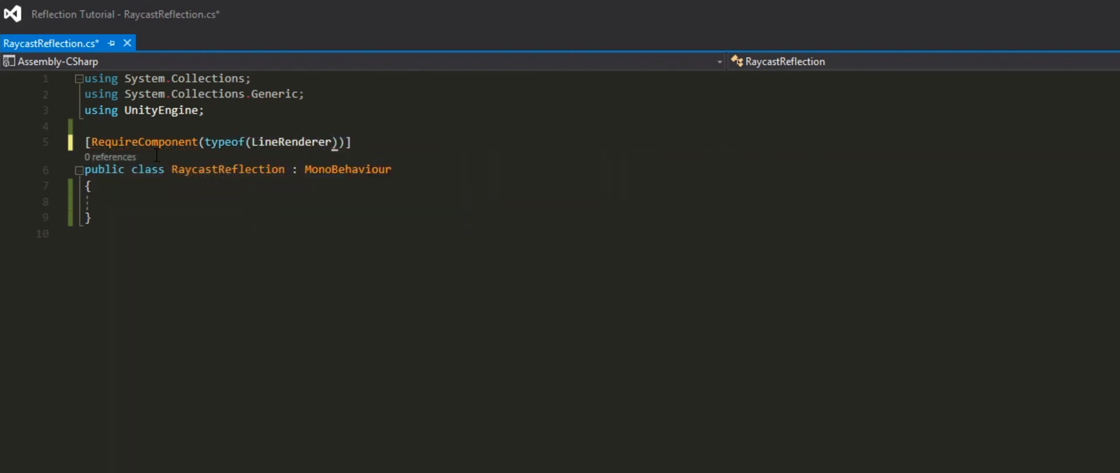
pyautogui.click(111, 201)
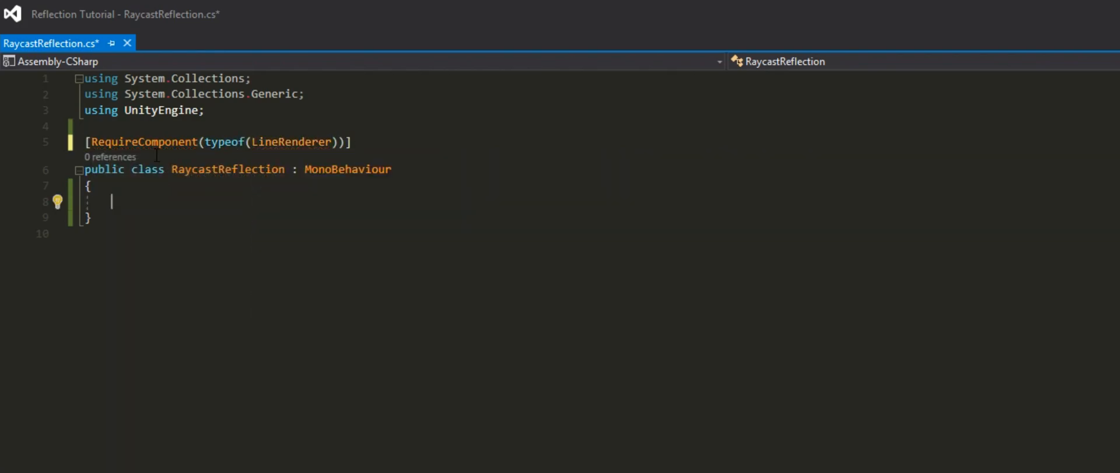
# Declare public int reflections, public float maxLength, private LineRenderer lineRenderer, Ray ray, RaycastHit hit and Vector3 direction.
pyautogui.write('public int')
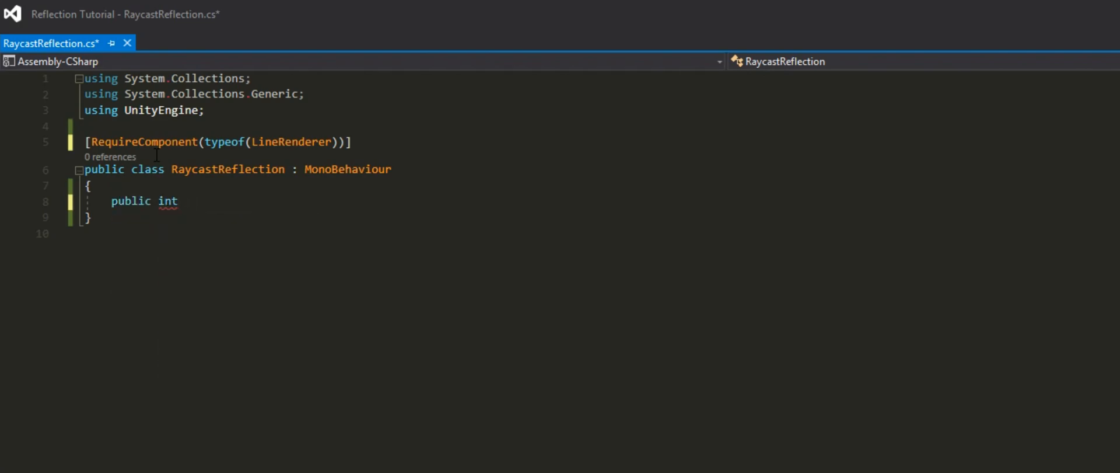
pyautogui.write('ne')
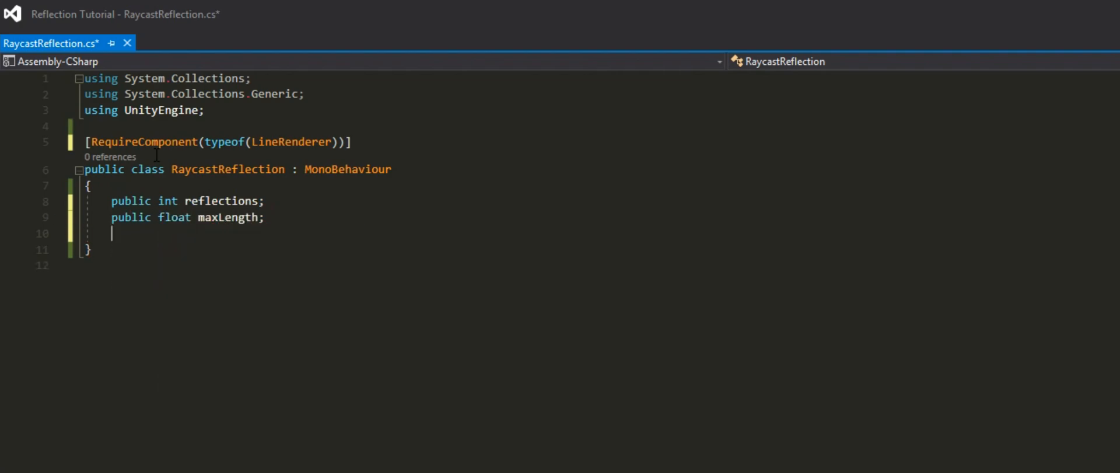
pyautogui.write('private LineRenderer')
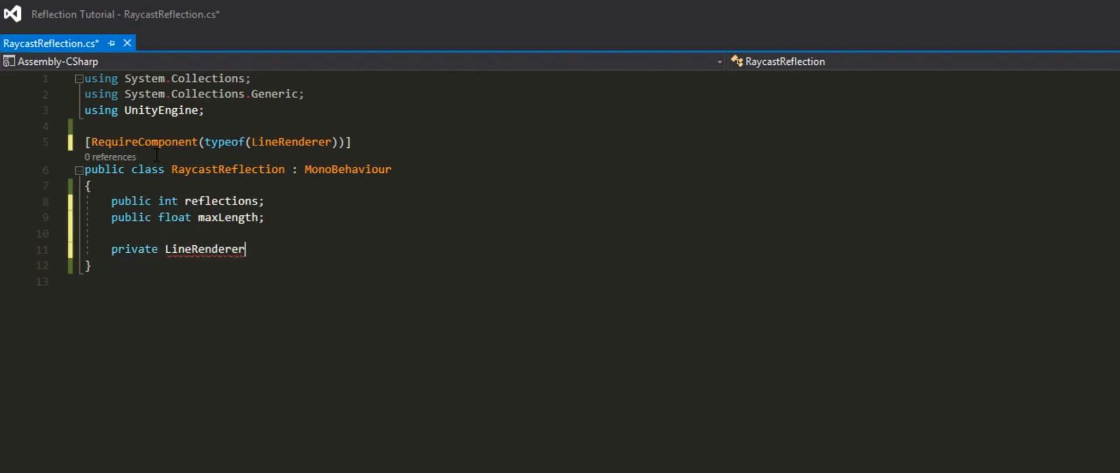
pyautogui.write('lineRenderer')
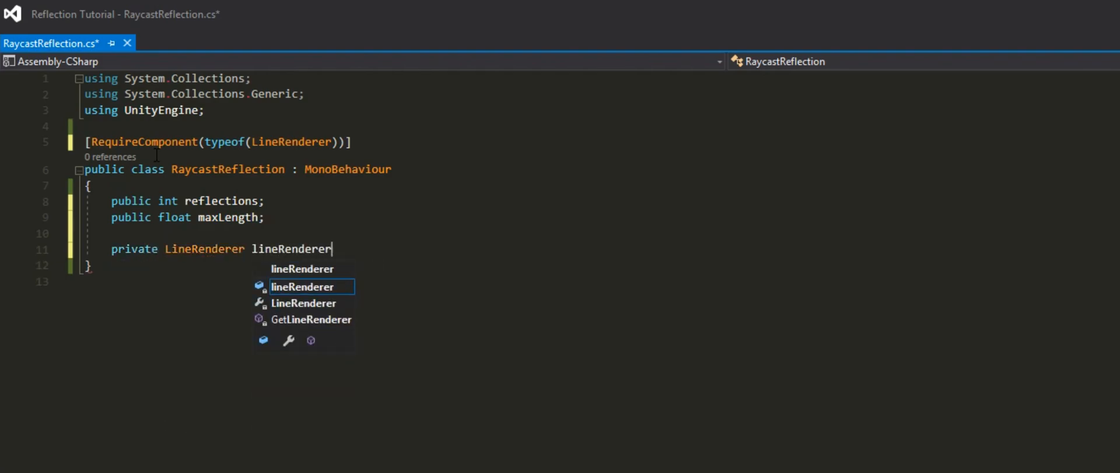
pyautogui.write(';')
pyautogui.write('private Ray ray;')
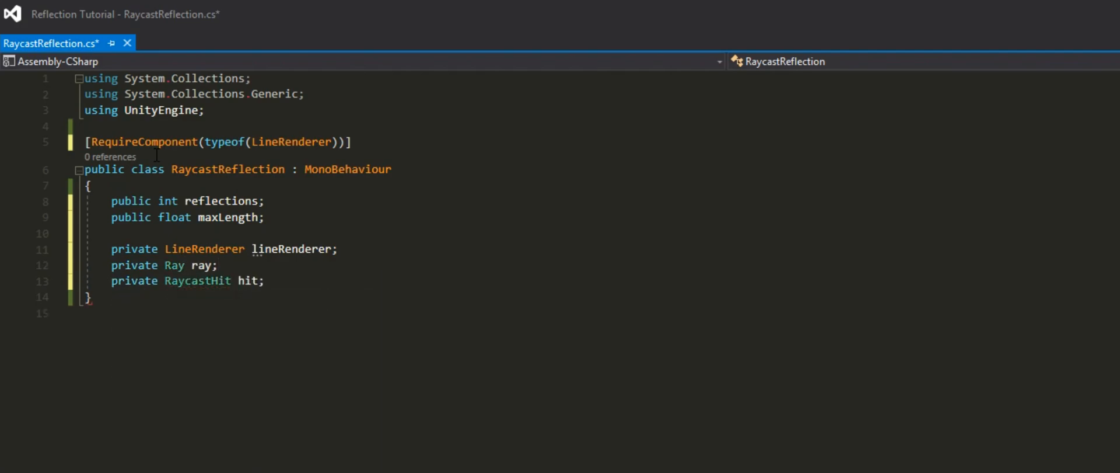
pyautogui.write('private Vector3 direction;')
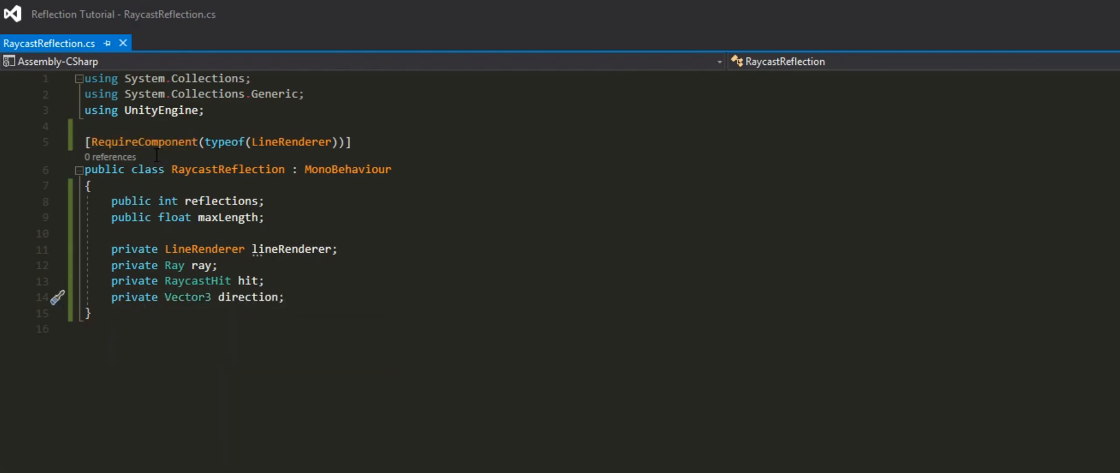
pyautogui.write('void Awake(')
pyautogui.write('lineRenderer')
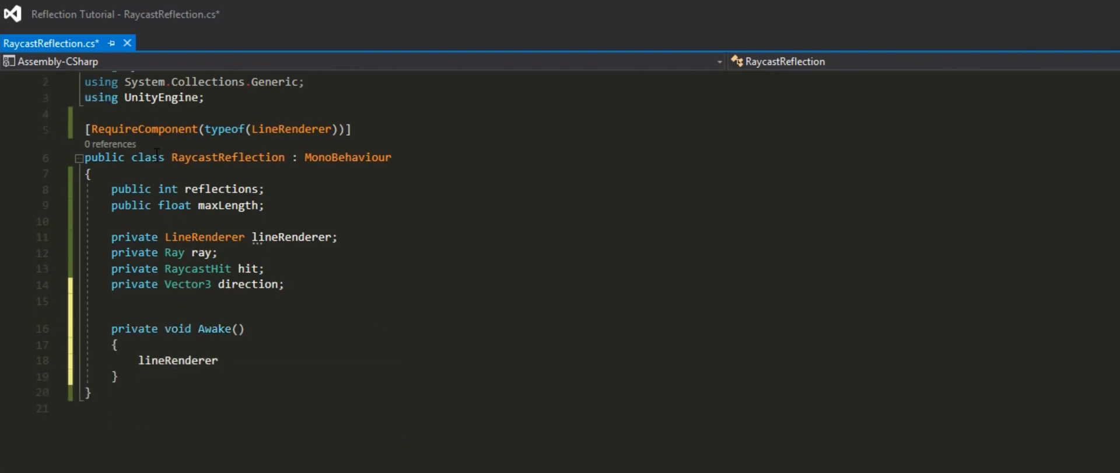
# In Awake, assign lineRenderer = GetComponent<LineRenderer>() and begin the next private method.
pyautogui.write('= GetComponent<K')
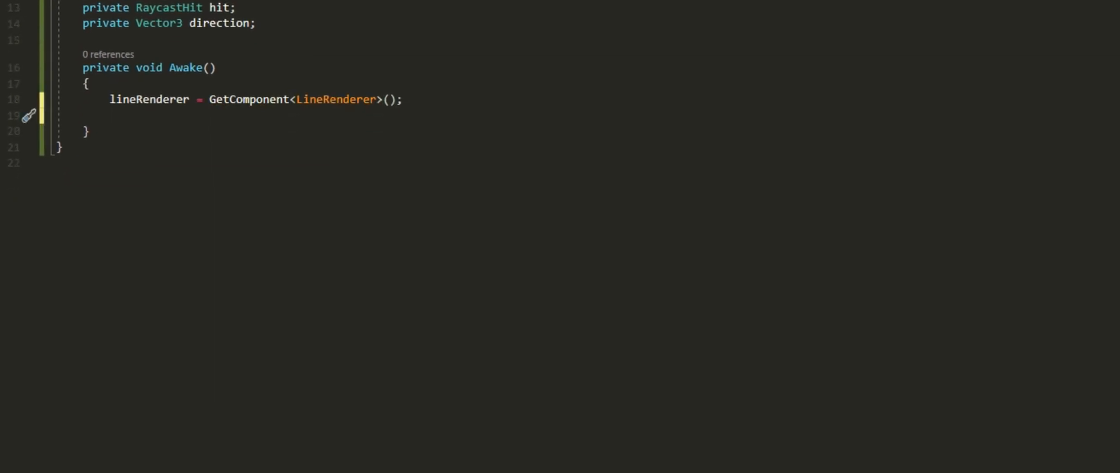
pyautogui.write('private void Update(')
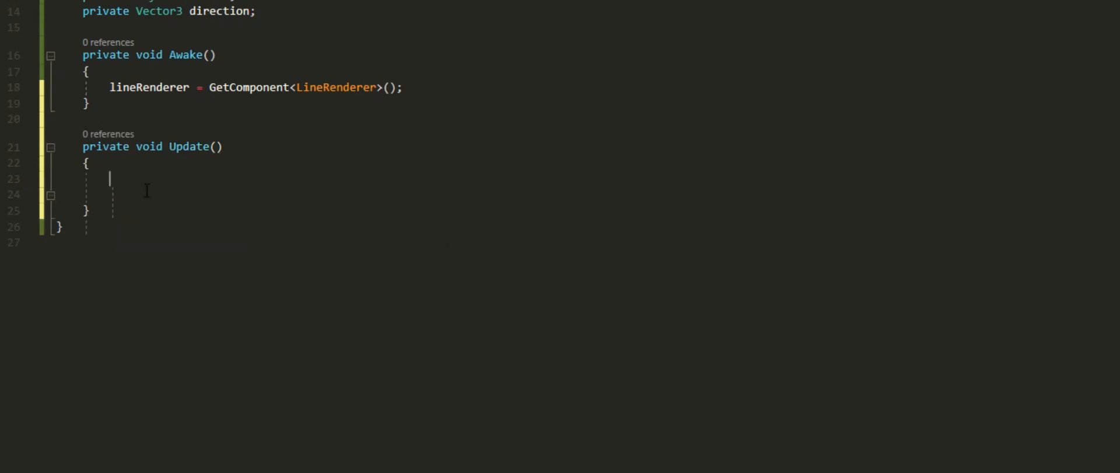
# In Update, build ray from transform.position/forward, set positionCount = 1 and position 0 to transform.position.
pyautogui.write('ray =')
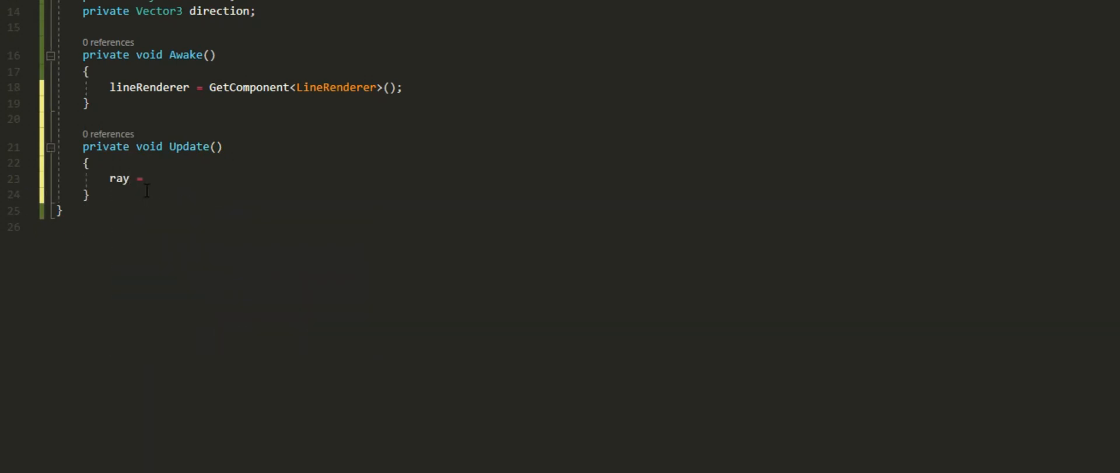
pyautogui.write('new Ray()')
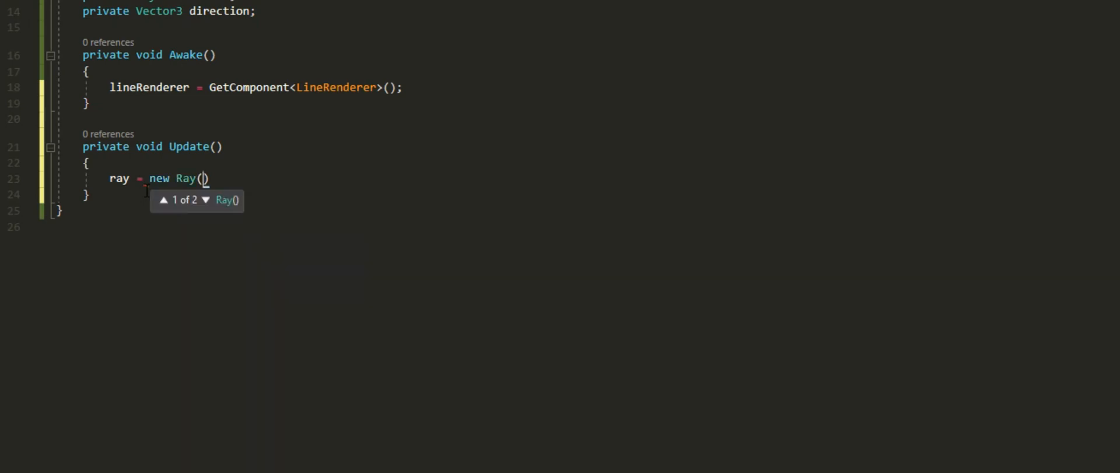
pyautogui.write('transform.position, transform.forward')
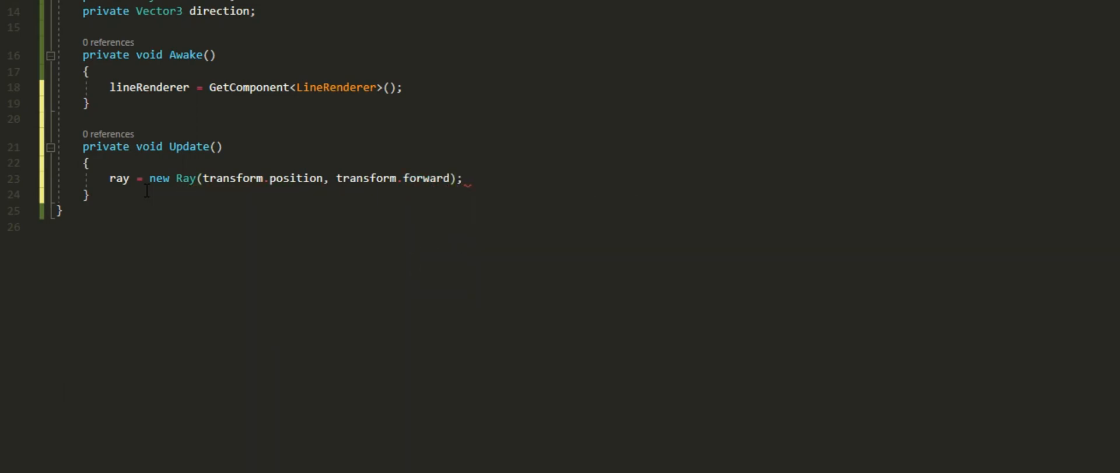
pyautogui.write('lineRenderer.positionCount = 1;')
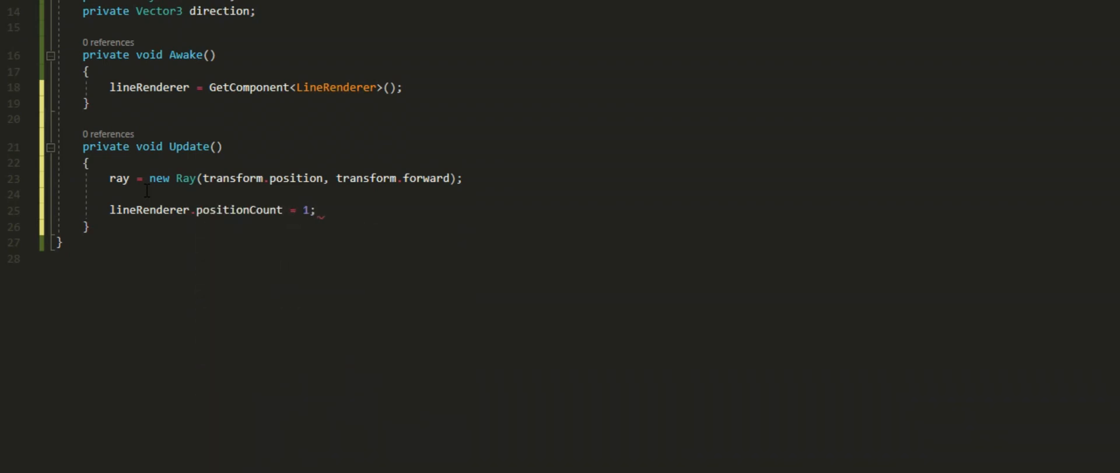
pyautogui.write('lineRender')
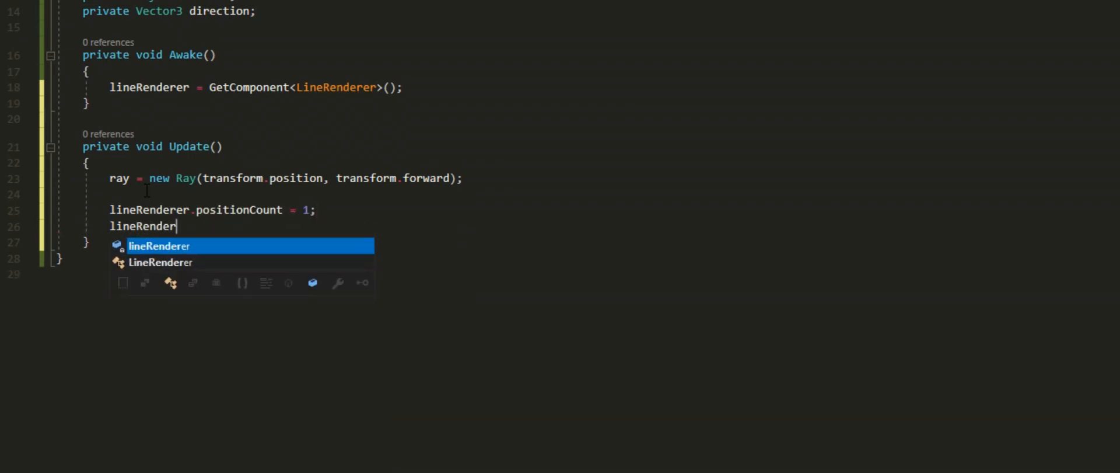
pyautogui.write('.SetPosition(0')
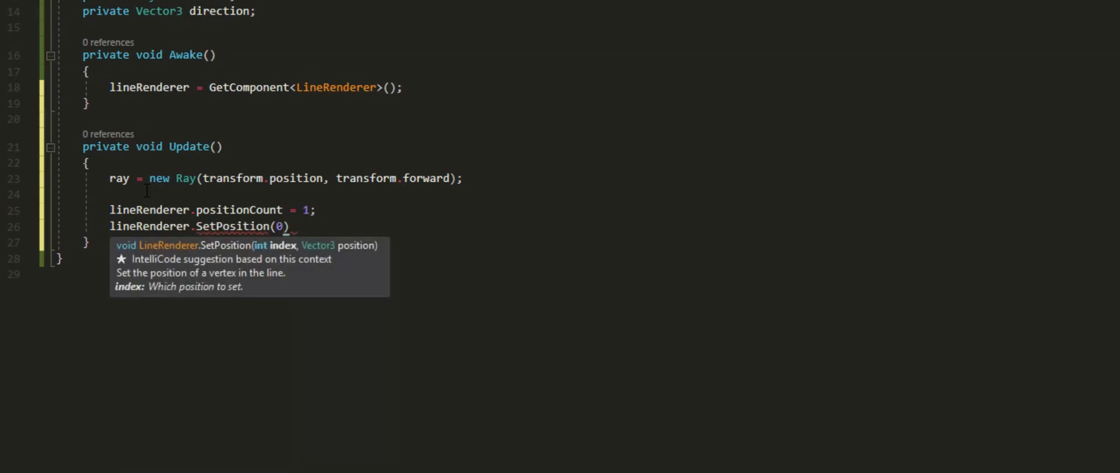
pyautogui.write(', transform.position')
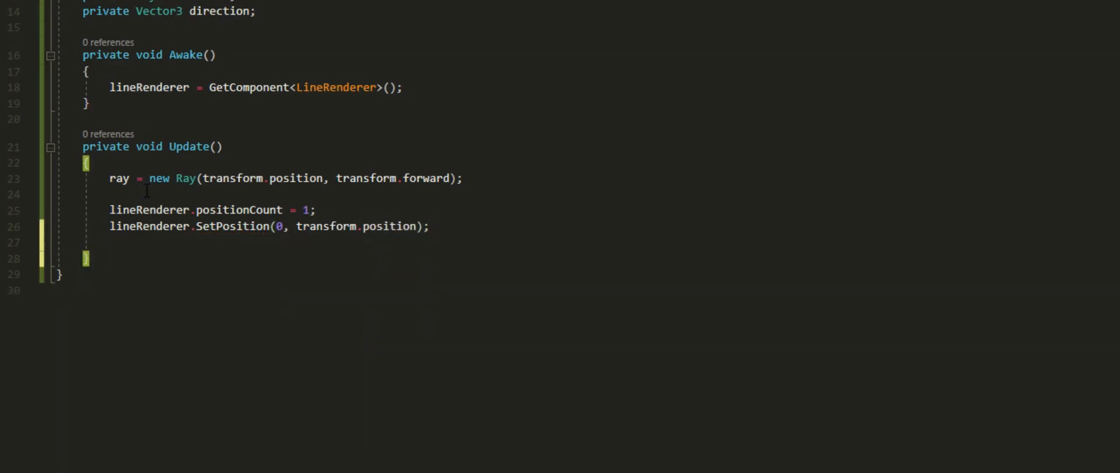
# Add float remainingLength = maxLength and an if (Physics.Raycast(ray.origin, ray.direction, out hit, remainingLength)) check.
pyautogui.write('float RemainingLengt')
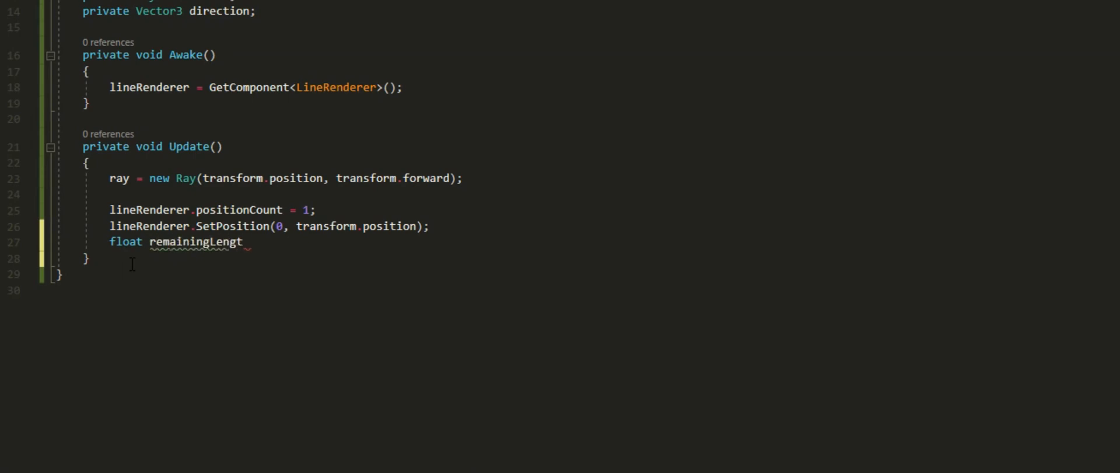
pyautogui.write('h = maxLength;')
pyautogui.write('for (int i = 0; i < length; i++')
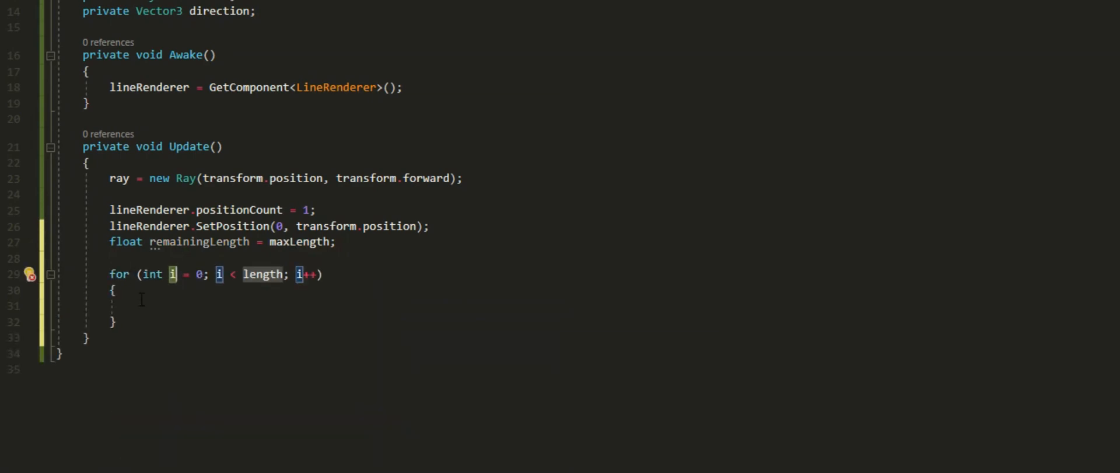
pyautogui.write('if(ph')
pyautogui.write('reflections')
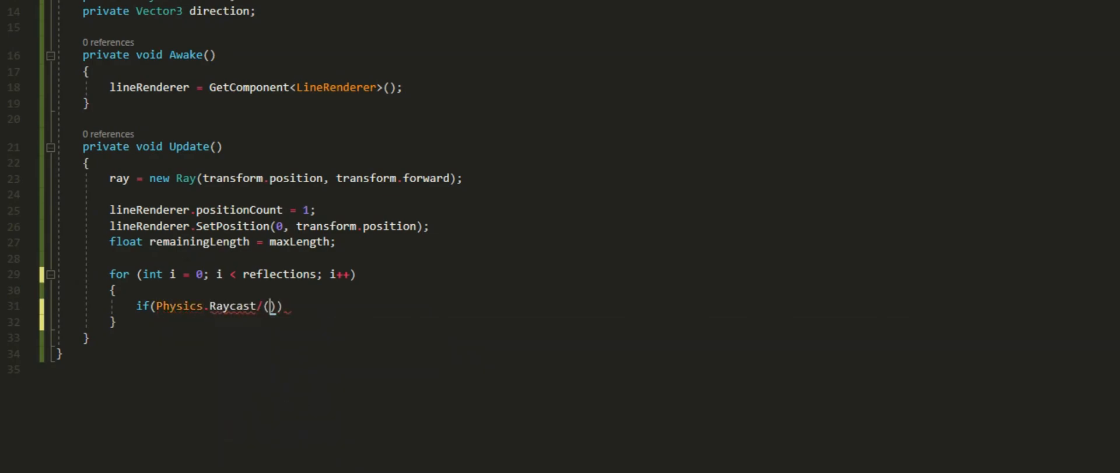
pyautogui.write('ray.origin')
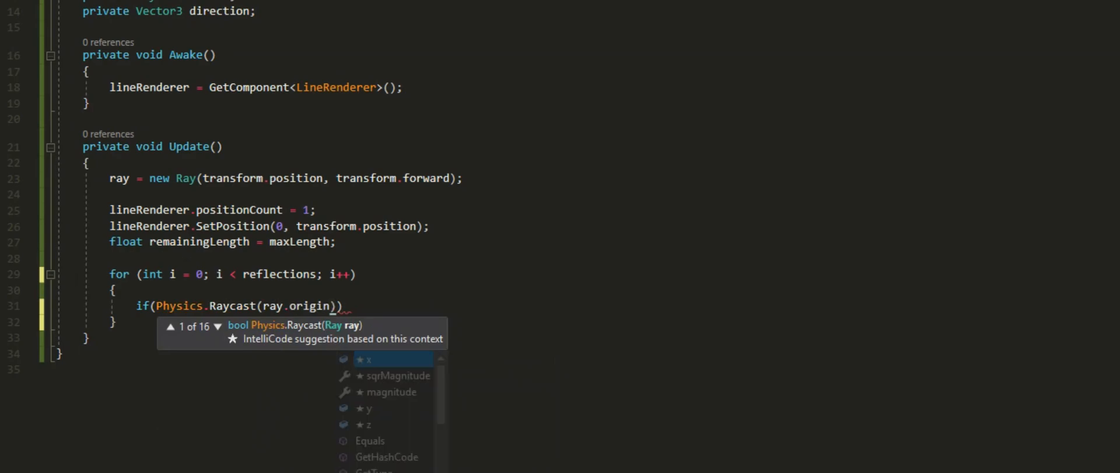
pyautogui.write(', ray.direction, out')
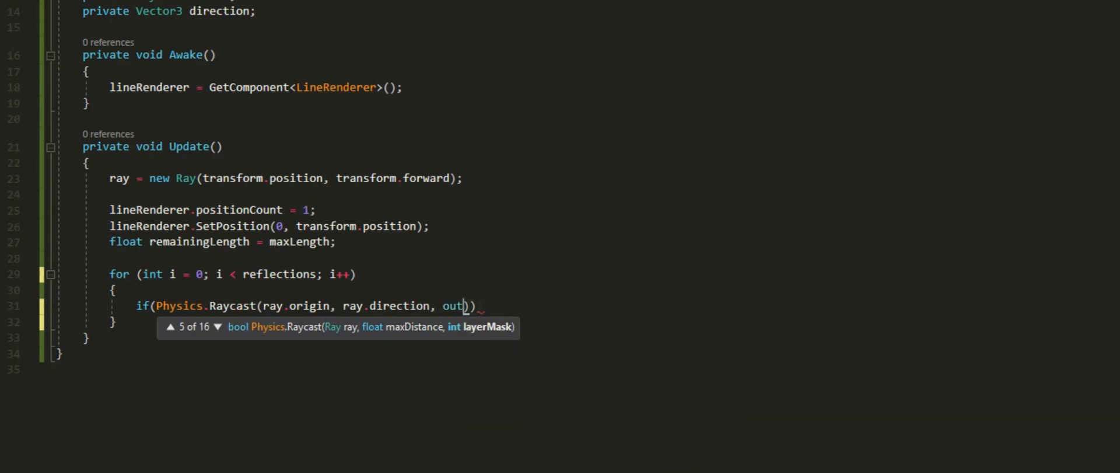
pyautogui.write('hit,')
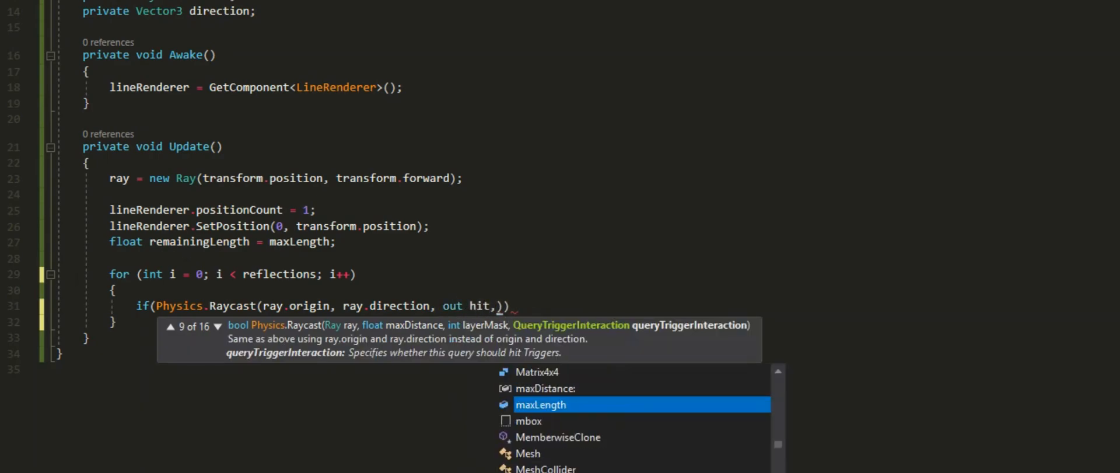
pyautogui.write('m')
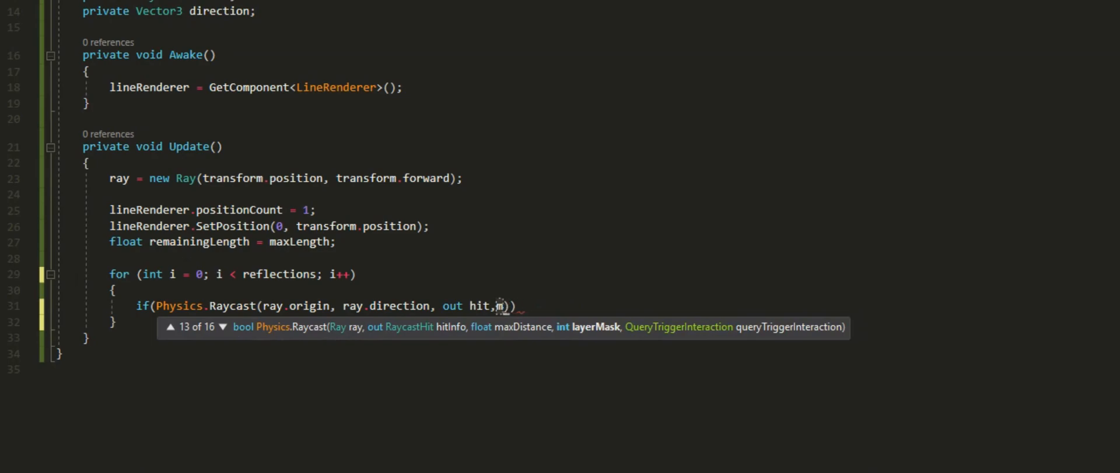
pyautogui.write('emainingLength')
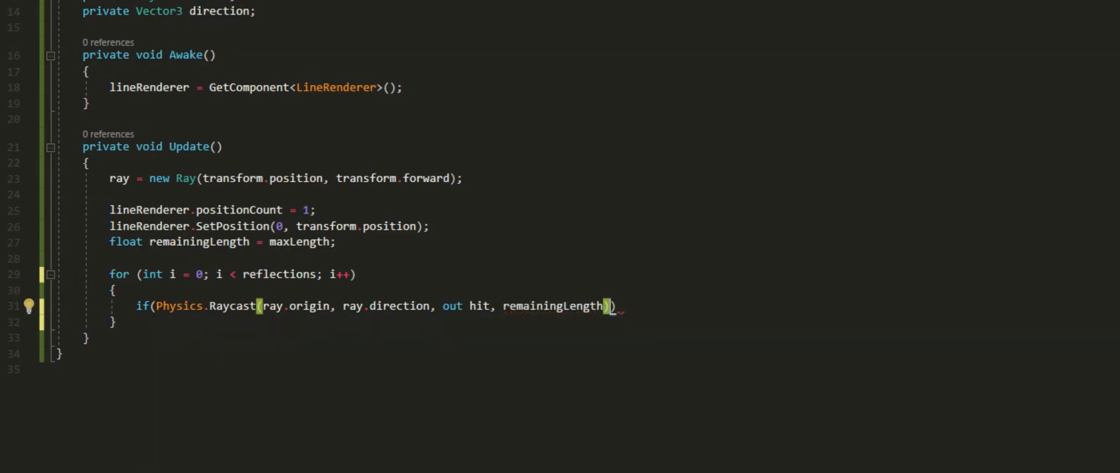
pyautogui.write(')')
pyautogui.press('Enter')
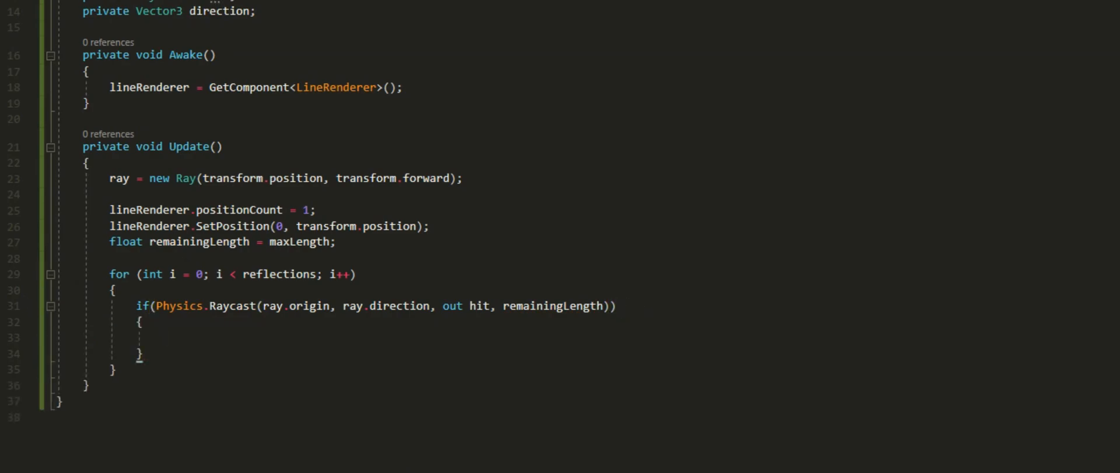
# Inside the hit branch, increment positionCount and SetPosition(positionCount - 1, hit.point), starting the remainingLength line.
pyautogui.write('lineRenderer.')
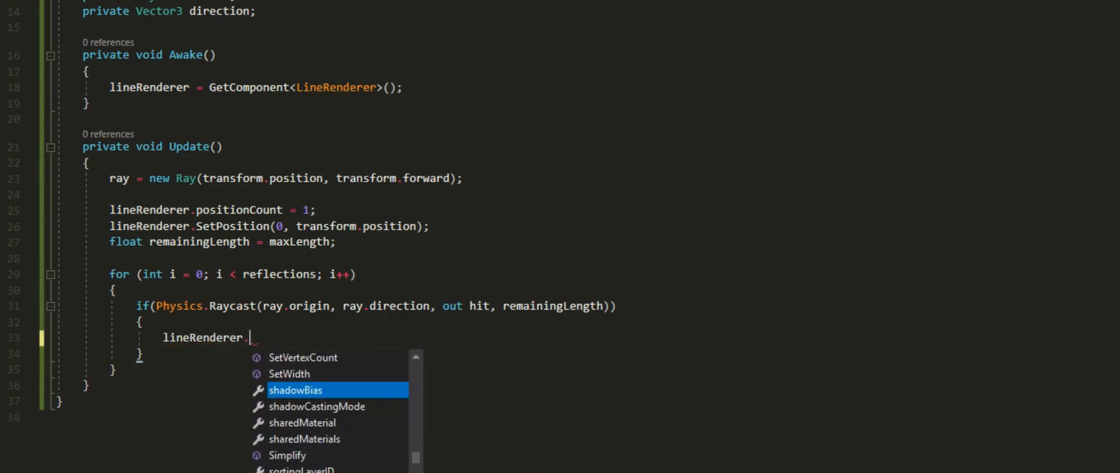
pyautogui.write('positionCount +')
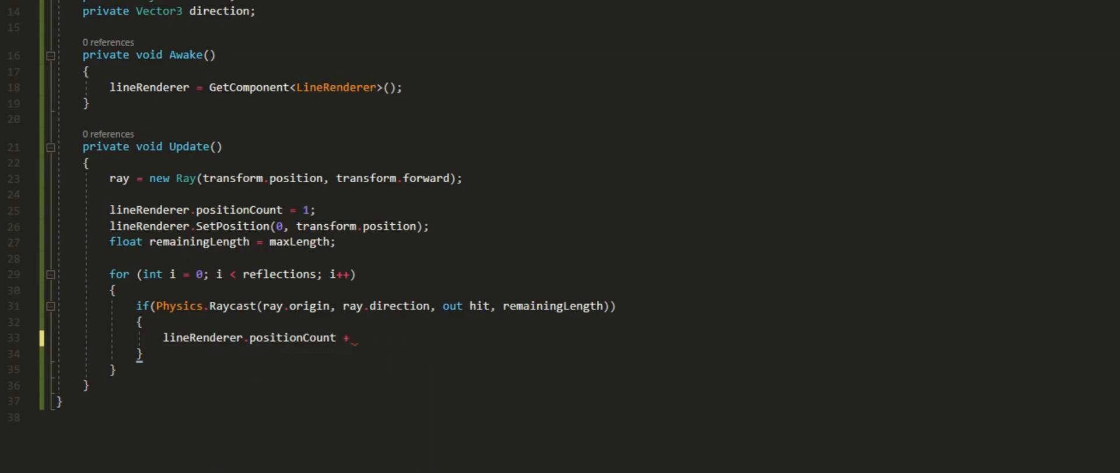
pyautogui.write('= 1;')
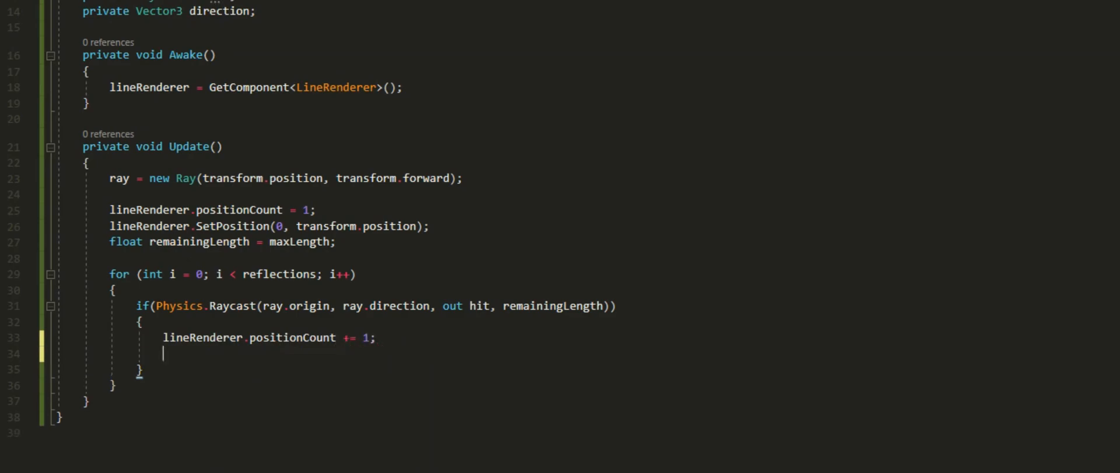
pyautogui.write('lineRenderer')
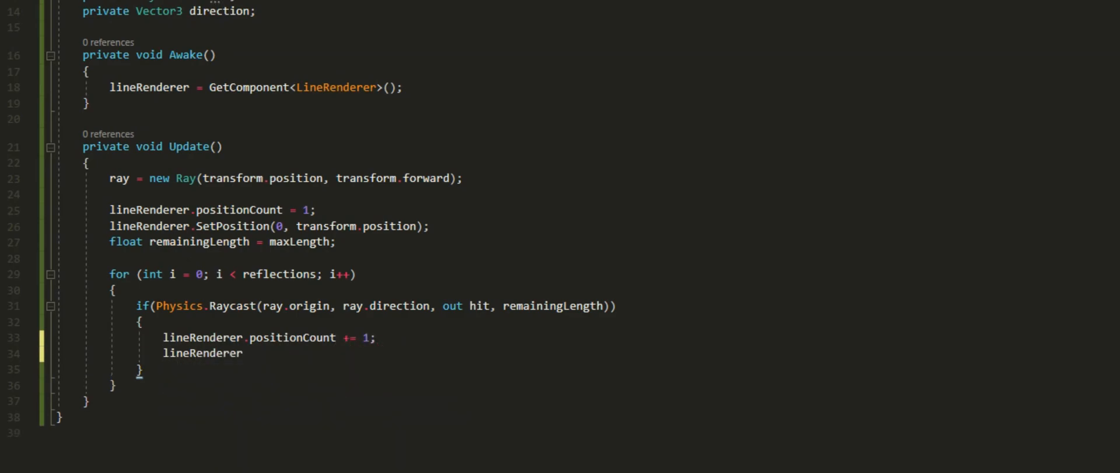
pyautogui.write('.SetPosition(lineRenderer')
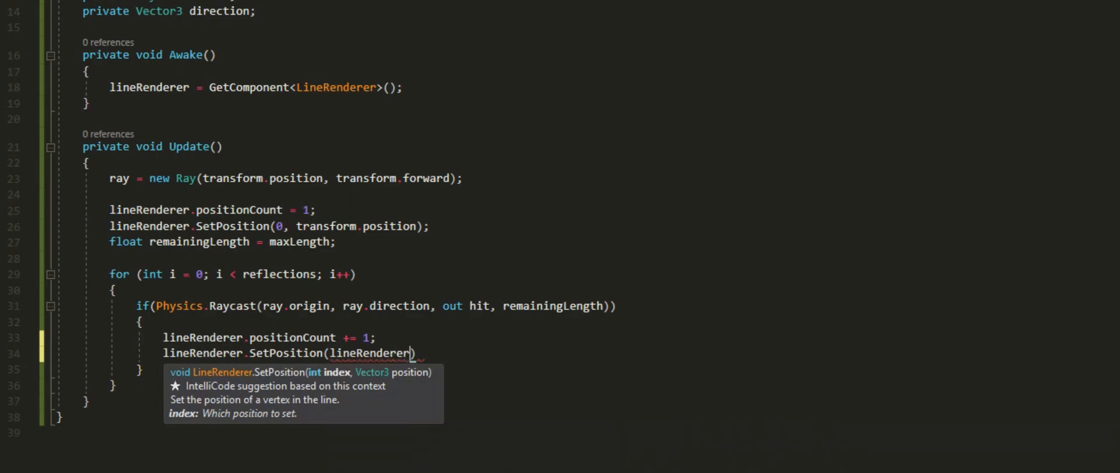
pyautogui.write('.positionCount)')
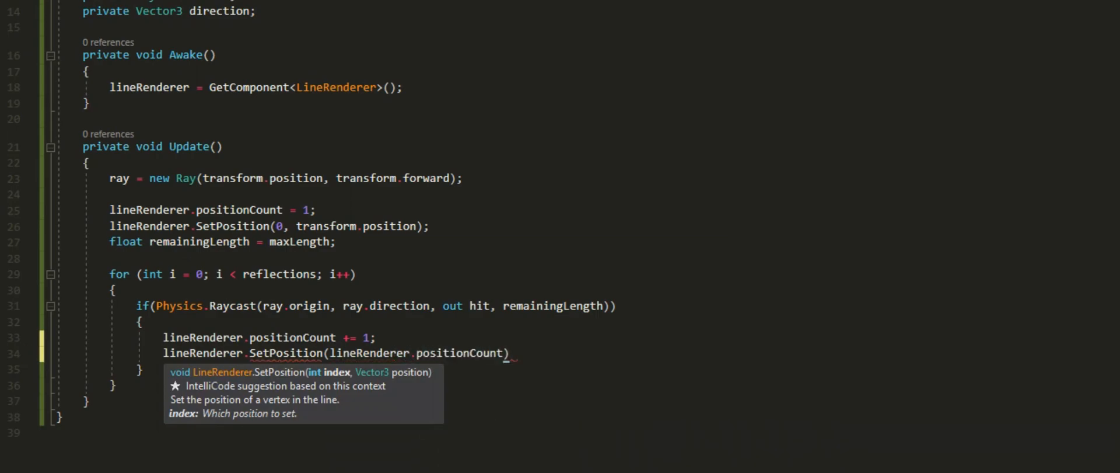
pyautogui.write('- 1')
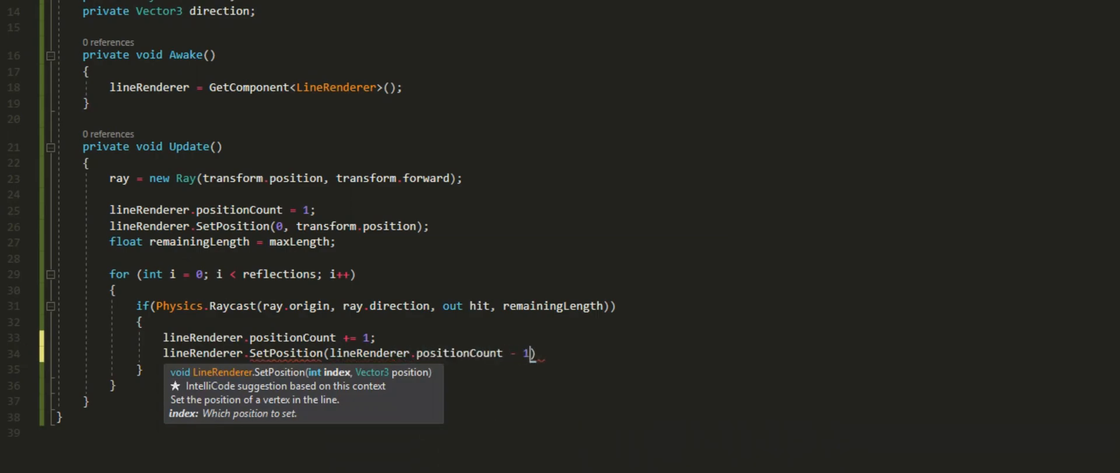
pyautogui.write(', hit.')
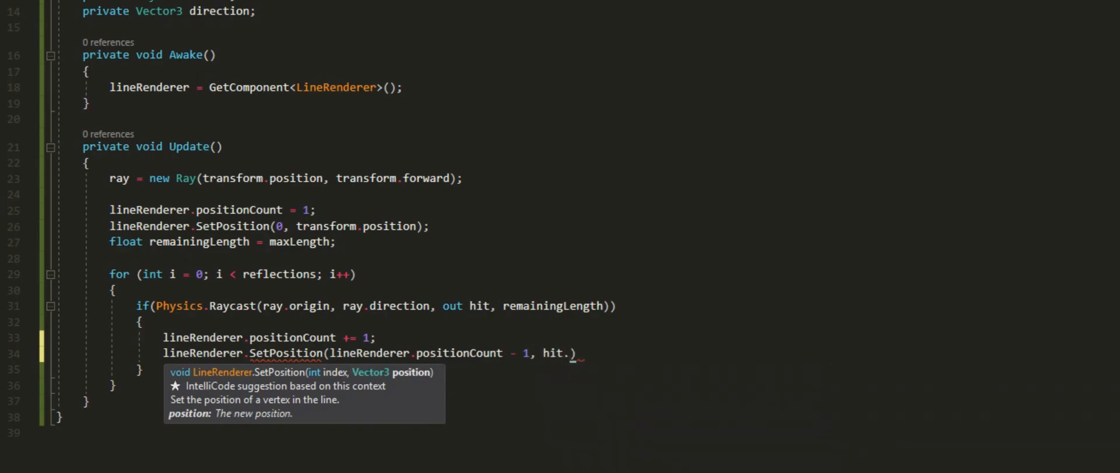
pyautogui.write('point);')
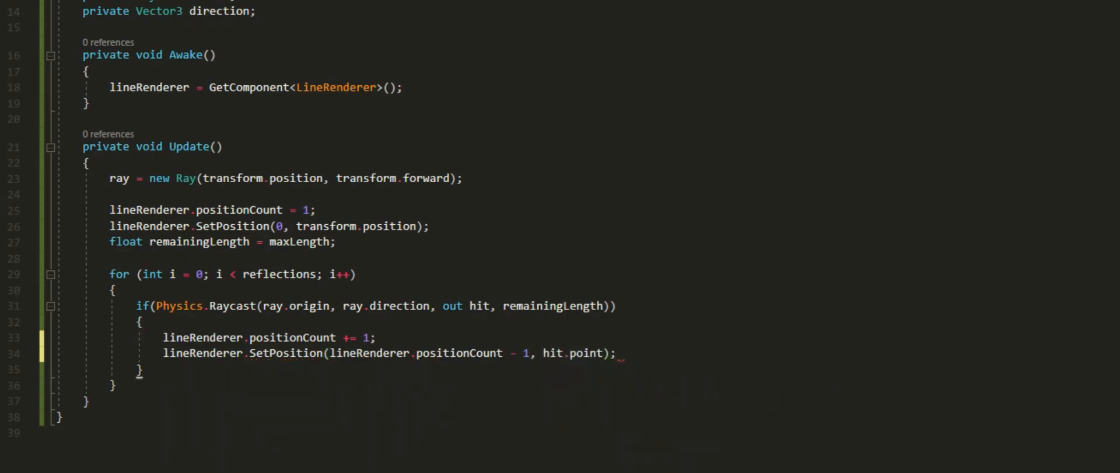
pyautogui.write('remaing')
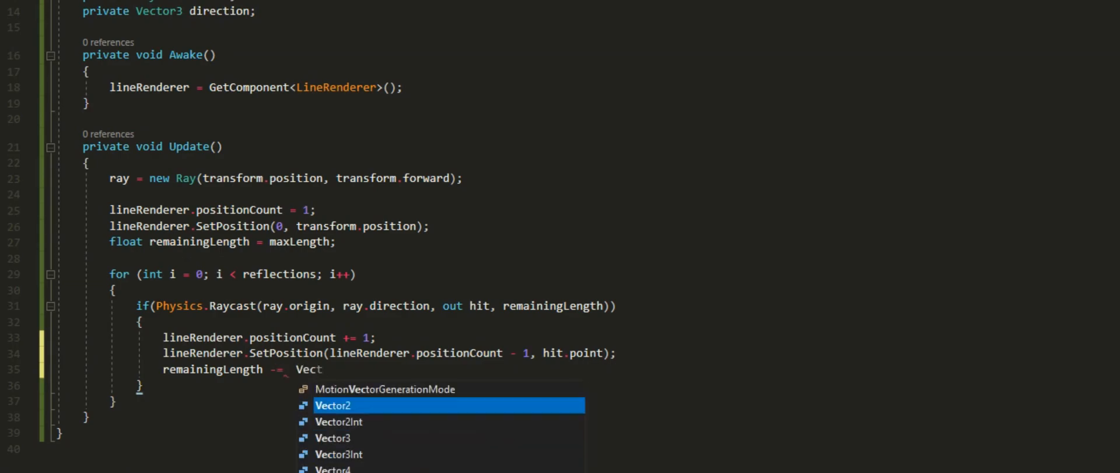
# Subtract Vector3.Distance(ray.origin, hit.point), re-aim ray with Vector3.Reflect(ray.direction, hit.normal), break unless tag is "Mirror".
pyautogui.write('Vector3.Distance(ray.origin, hit.point)')
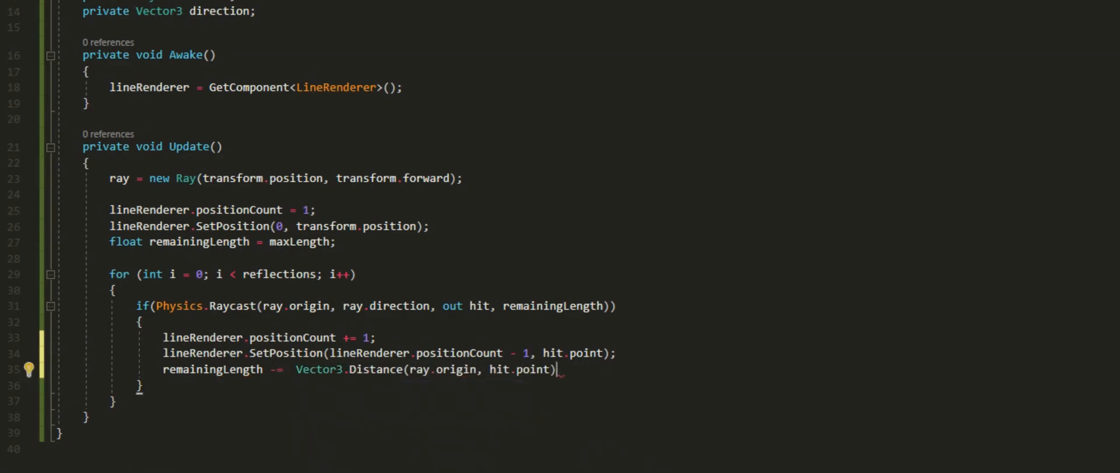
pyautogui.write(';')
pyautogui.write('ray = new Ray(hit.point, Vector3.')
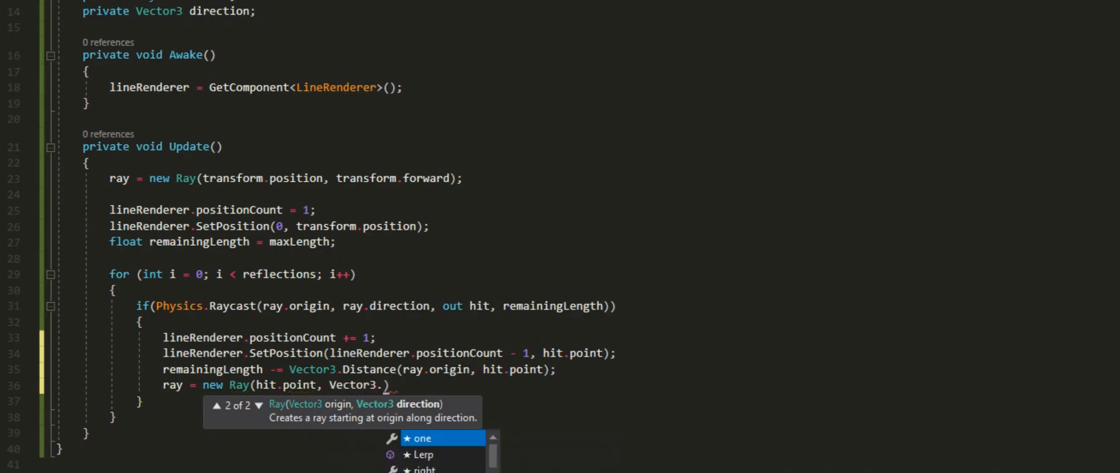
pyautogui.write('Reflect(ray.direction, hit.normal')
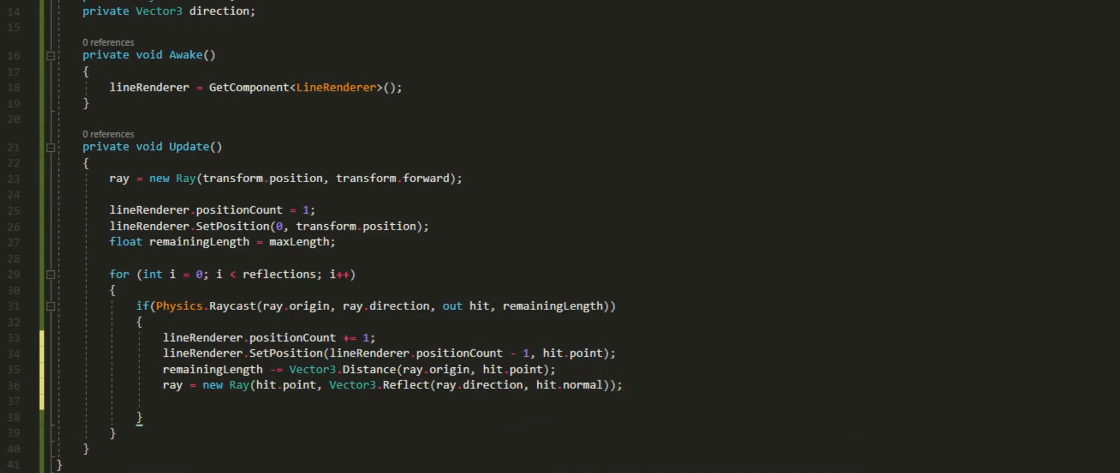
pyautogui.write('if(hit.collider.tag')
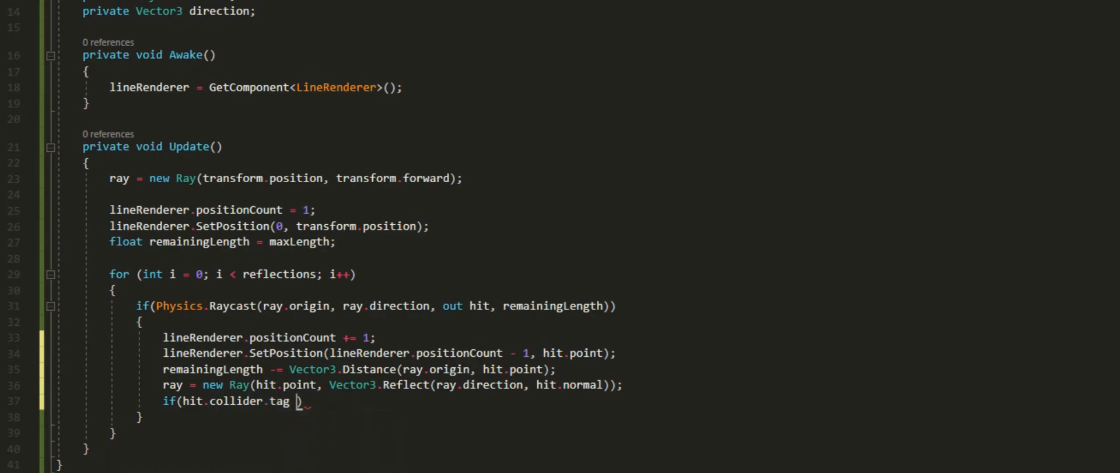
pyautogui.write('!= "Mirror")')
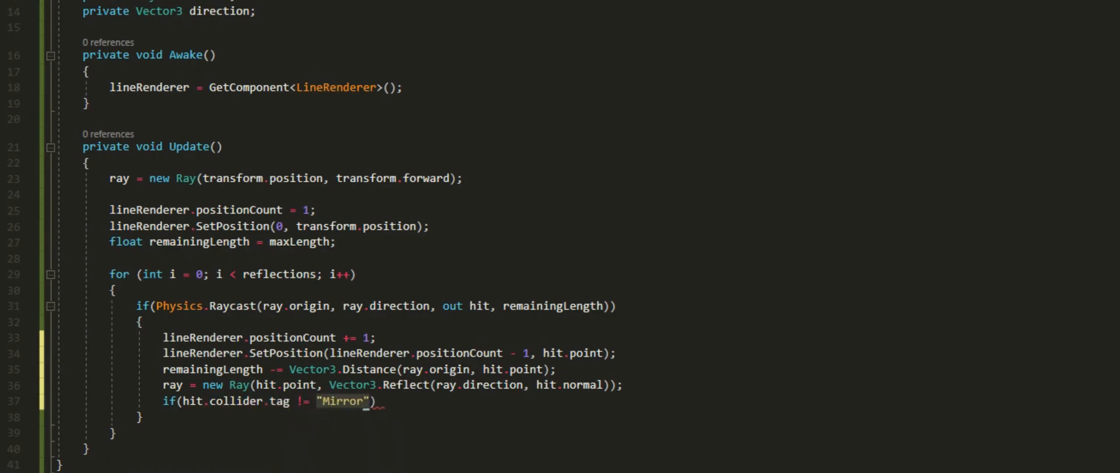
pyautogui.write('break;')
pyautogui.write('else')
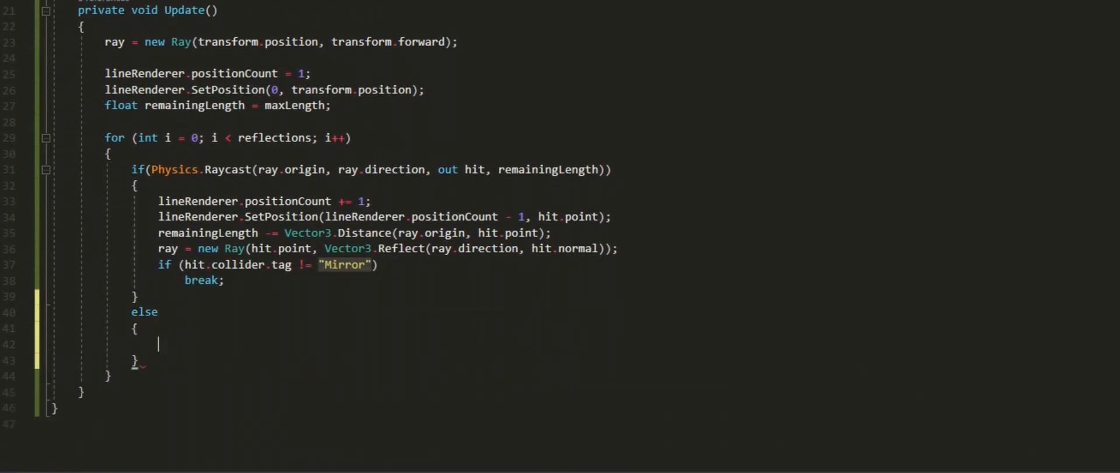
# In the else branch, add a point at ray.origin + ray.direction * remainingLength as positionCount - 1.
pyautogui.write('lineRenderer.positionCount += 1;')
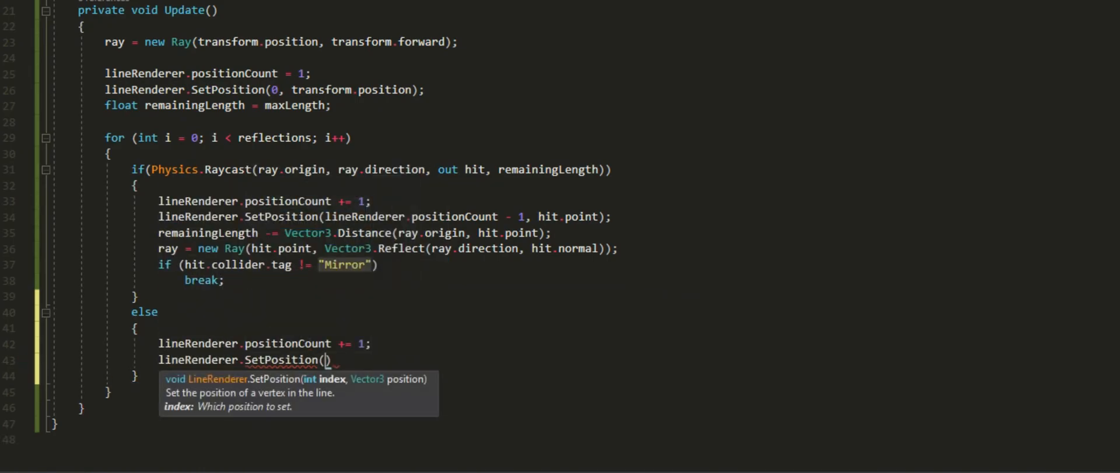
pyautogui.write('lineRenderer.')
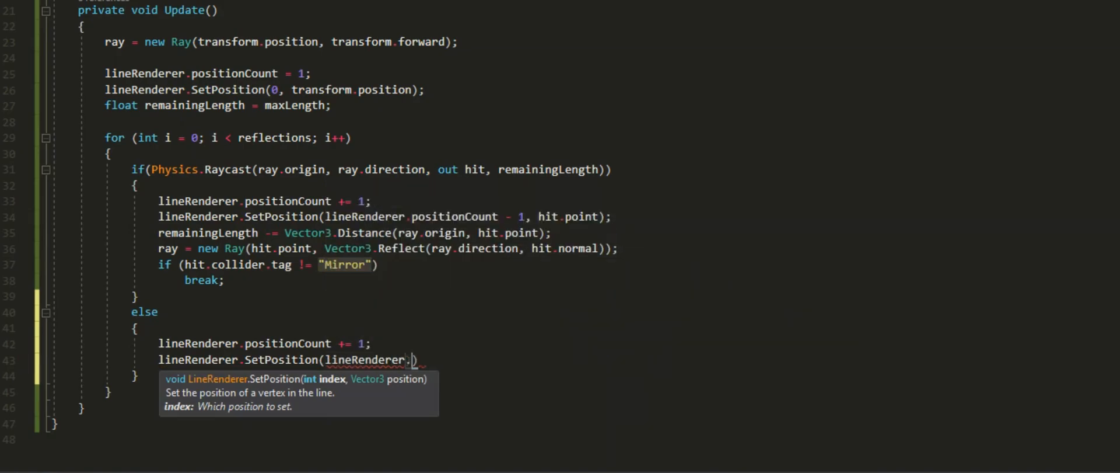
pyautogui.write('positionCount - 1, ray.origin + ray.direction * remainingLength')
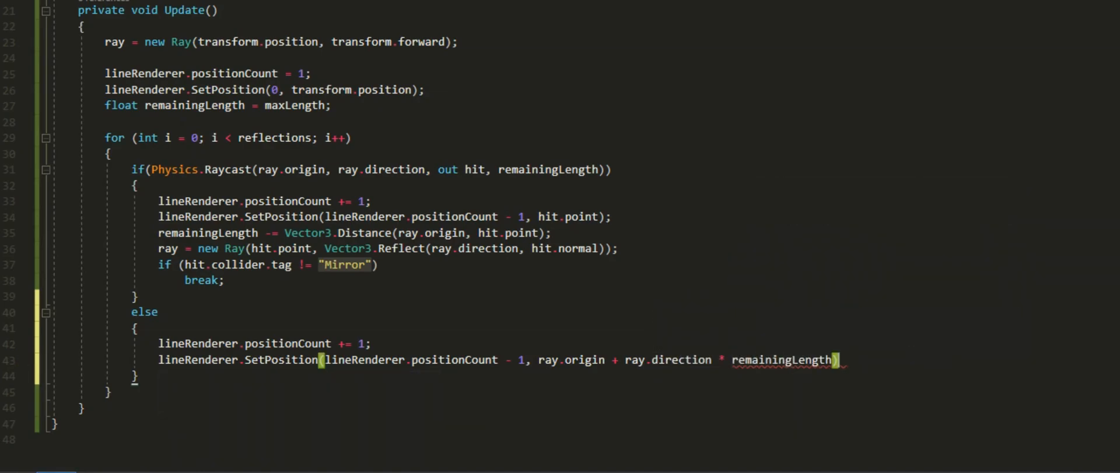
pyautogui.write(';')
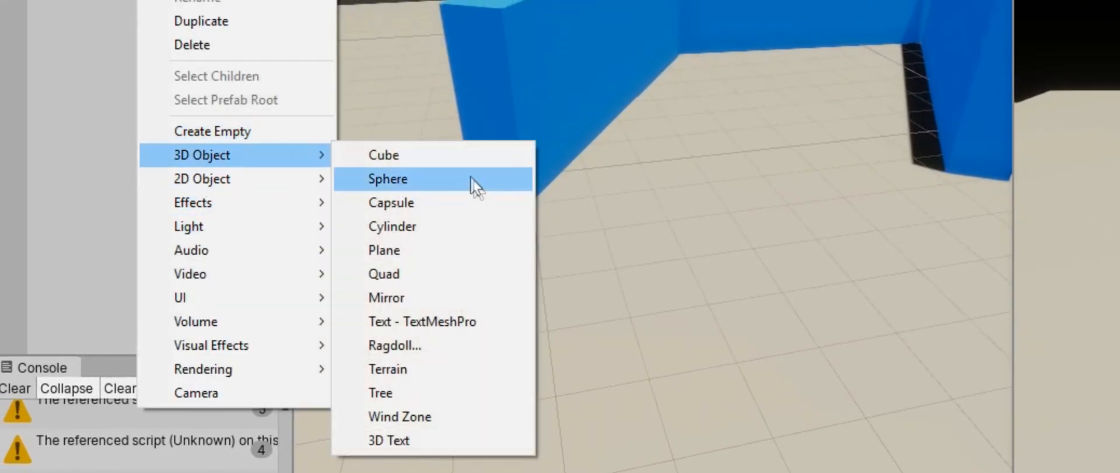
# Attach the RaycastReflection script to the cube and set Max Length to 100.
pyautogui.click(384, 154)
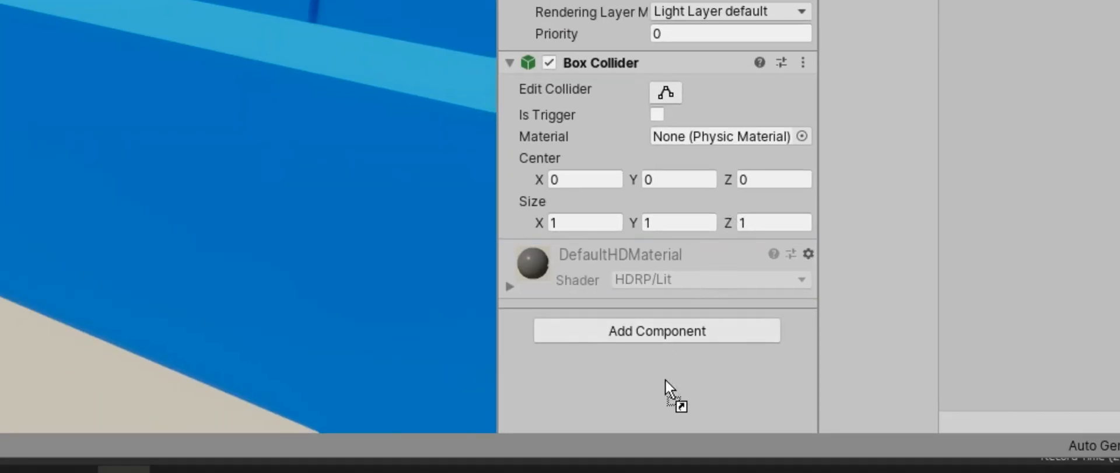
pyautogui.scroll(-3)
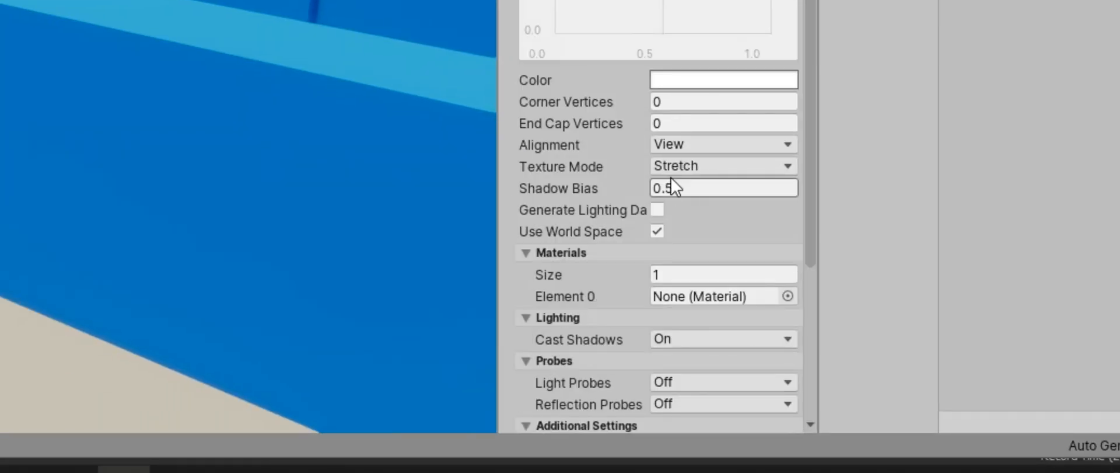
pyautogui.scroll(-3)
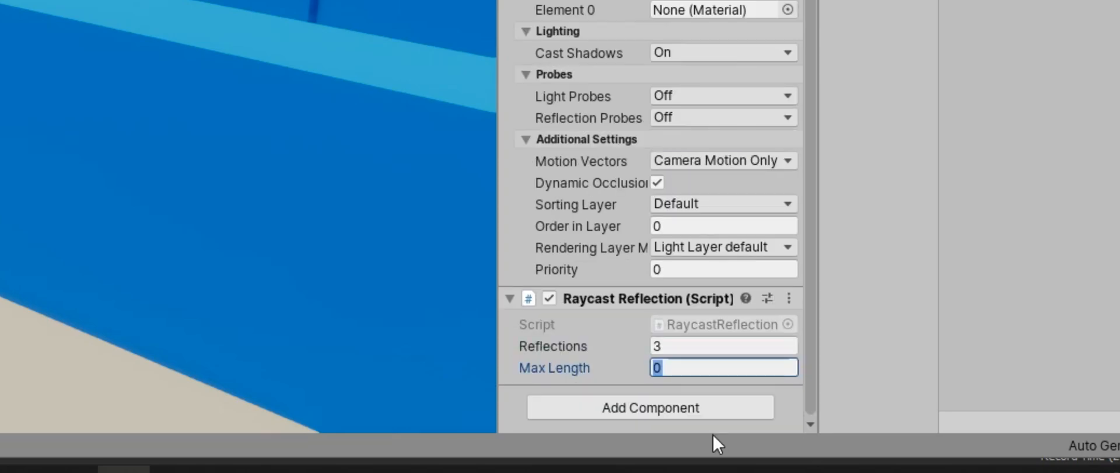
pyautogui.write('100')
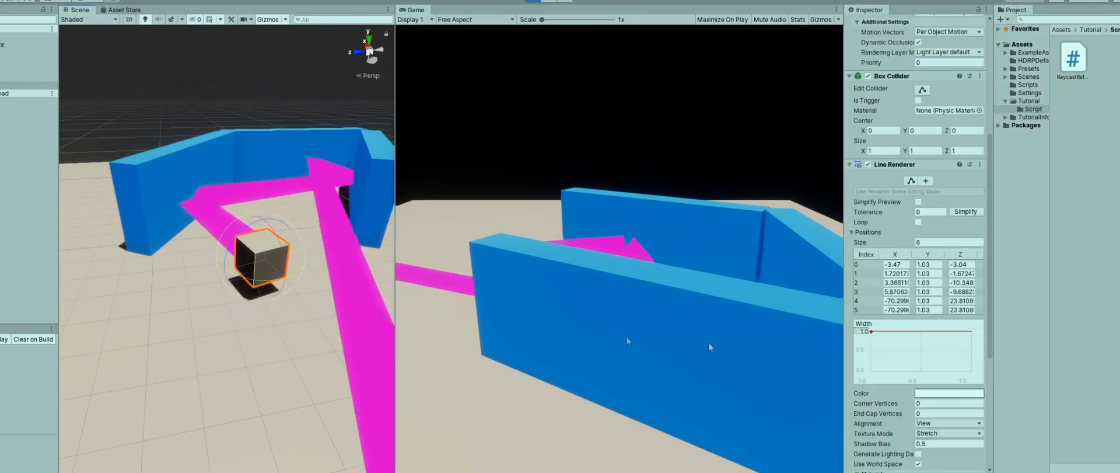
# Raise the Line Renderer's corner and end-cap vertex counts to 20 to round the laser's bends.
pyautogui.scroll(-3)
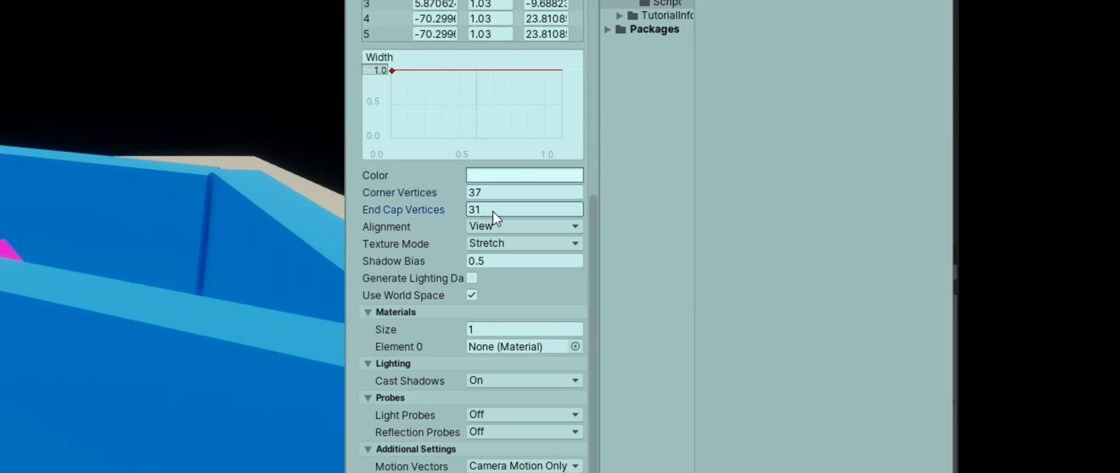
pyautogui.write('20')
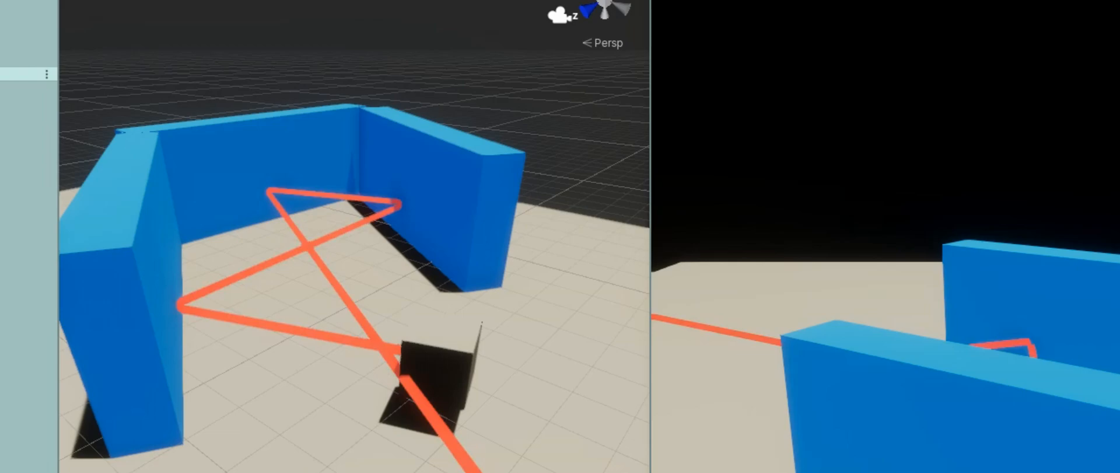
# Select the laser-emitting cube in the Scene view to watch the beam zigzag between the blue walls.
pyautogui.click(432, 357)
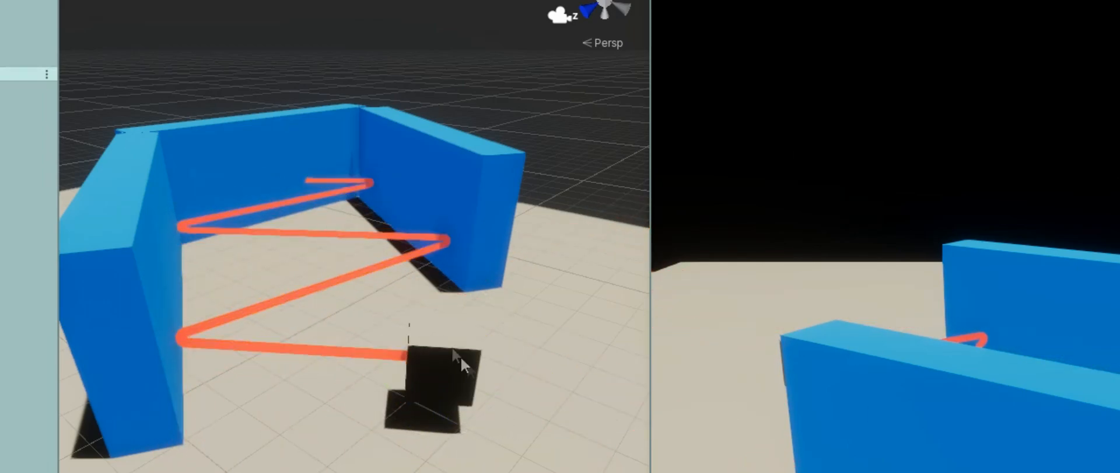
pyautogui.click(436, 364)
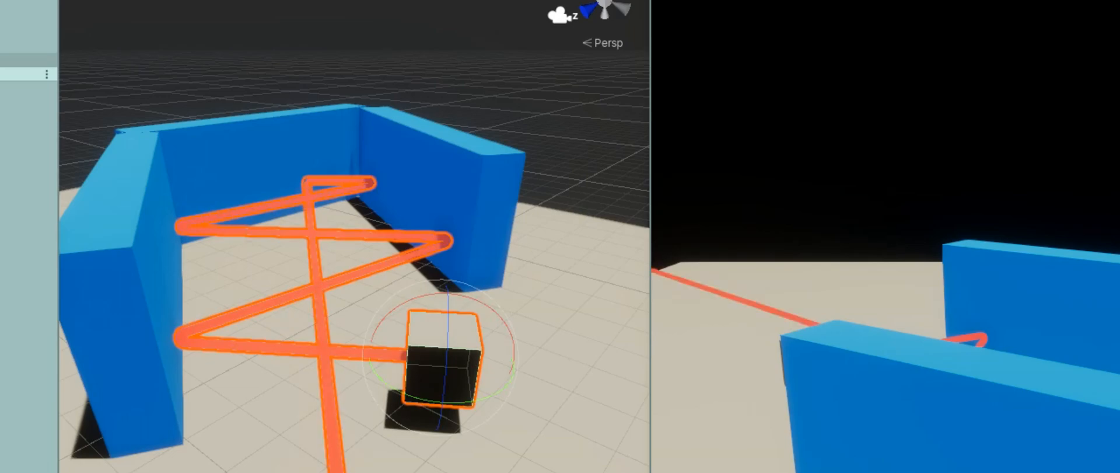